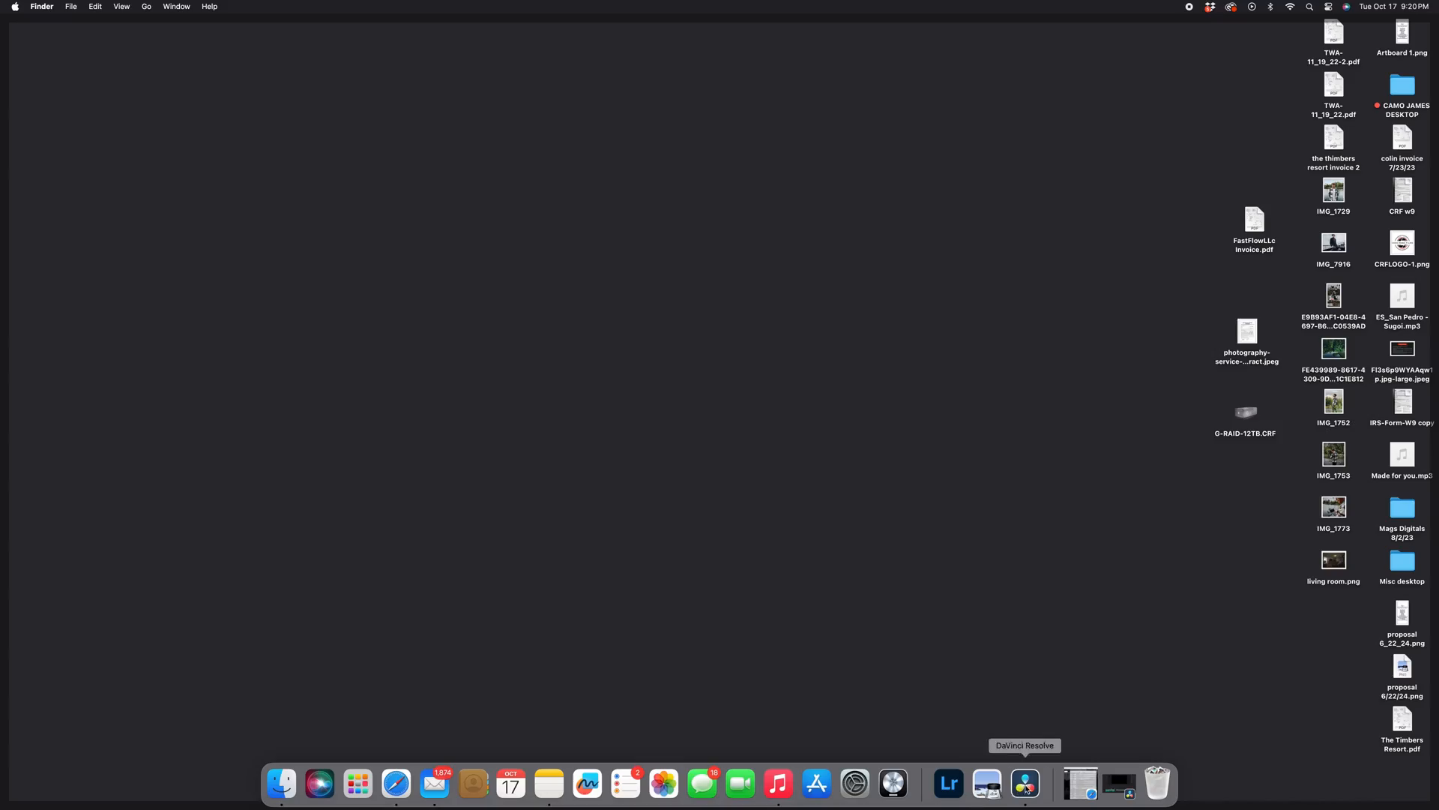
Step: Launch DaVinci Resolve from the Dock to load the 'creation 10-12' project
left_click(1024, 784)
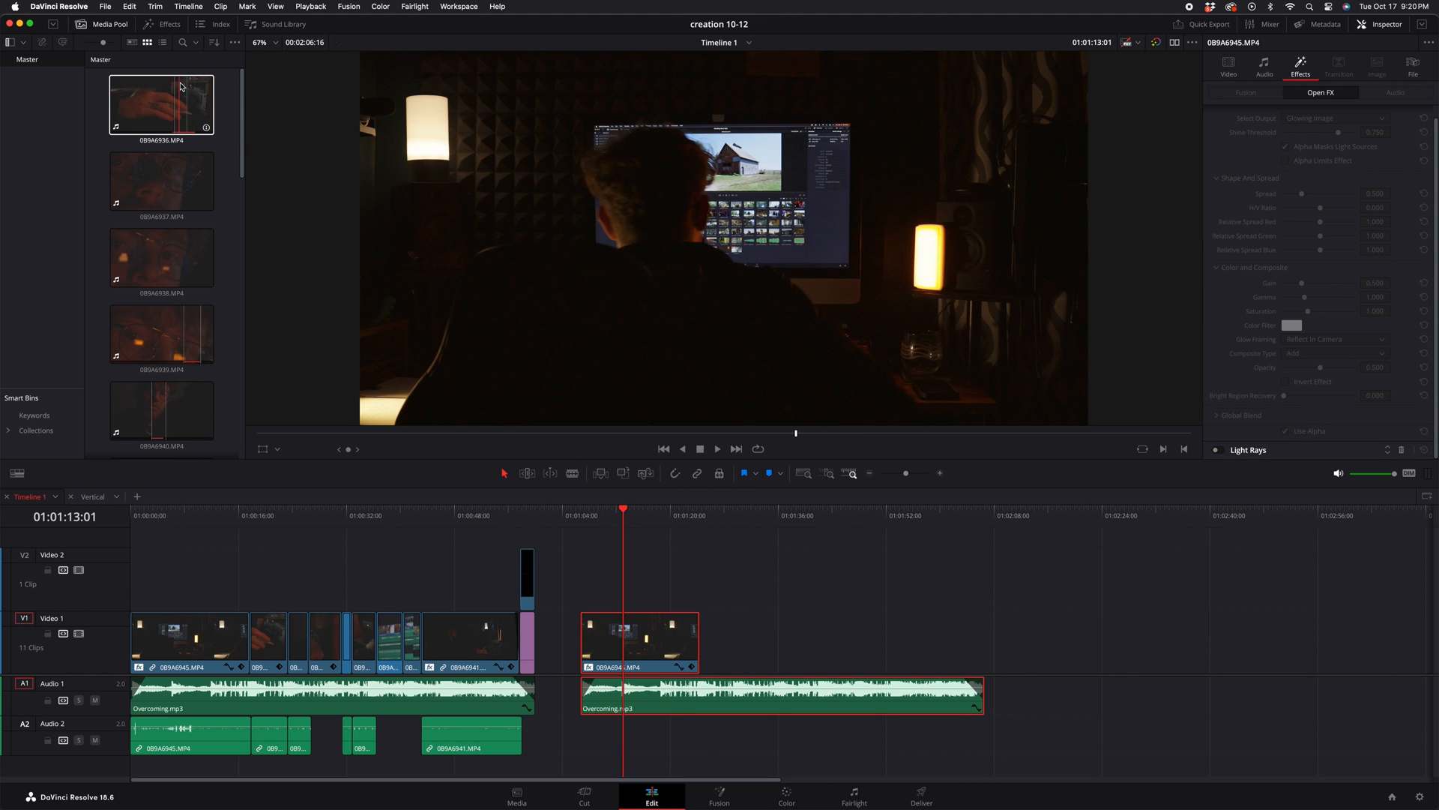
Step: Open the Effects library and scroll down to the Resolve FX Light filters
left_click(168, 24)
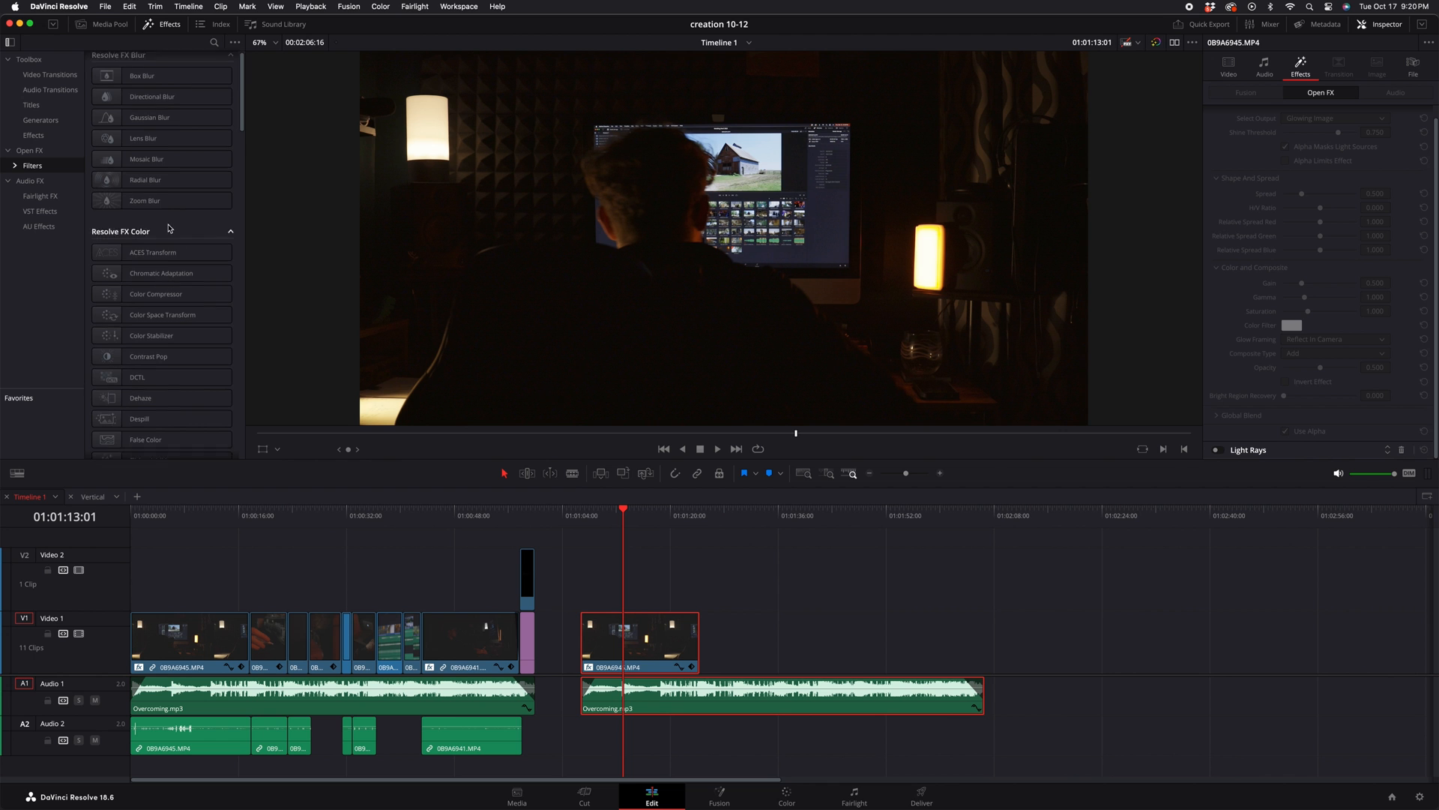
scroll("down", 3)
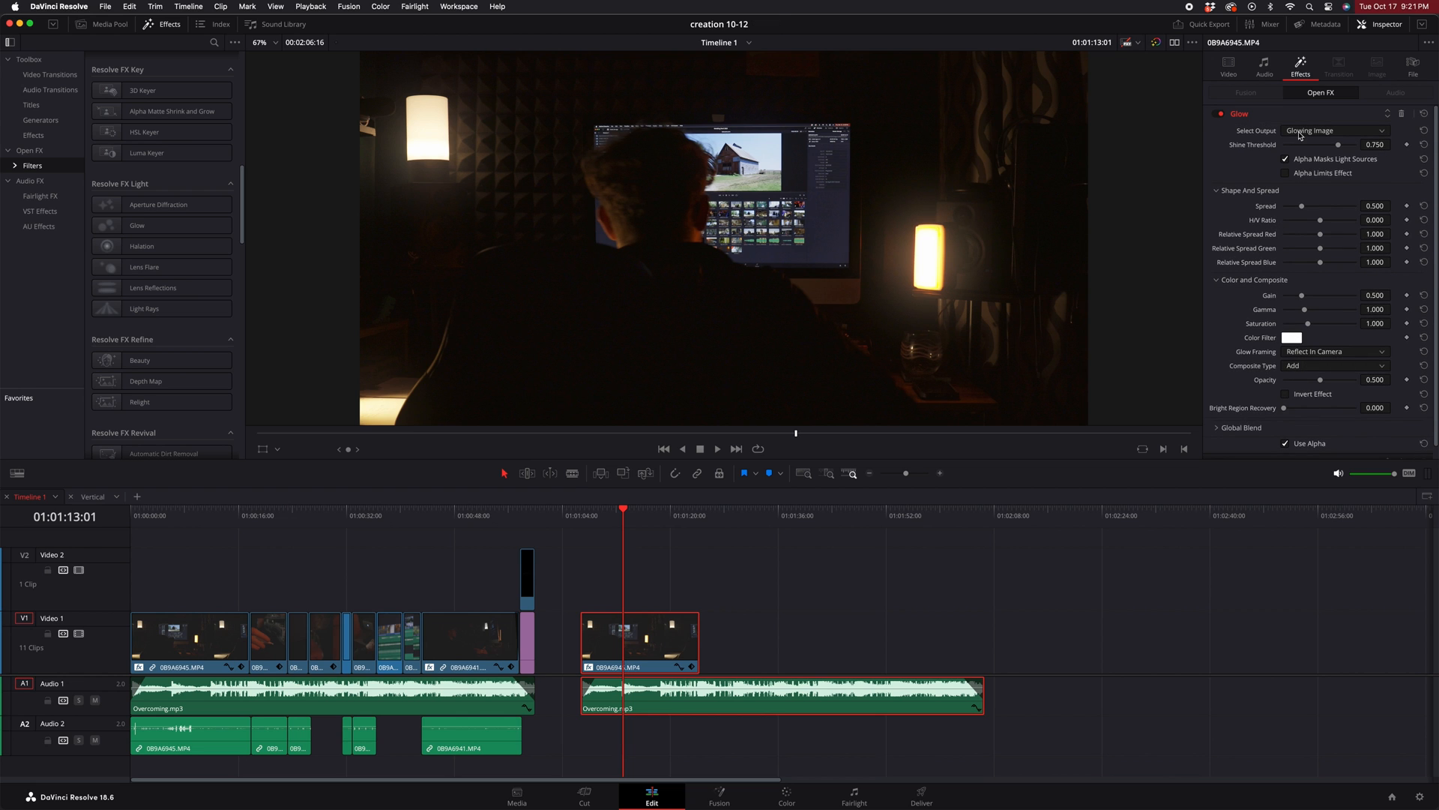
Step: Set the Glow Shine Threshold on clip 089A6945.MP4 to 0.690
left_click_drag(1340, 144, 1338, 144)
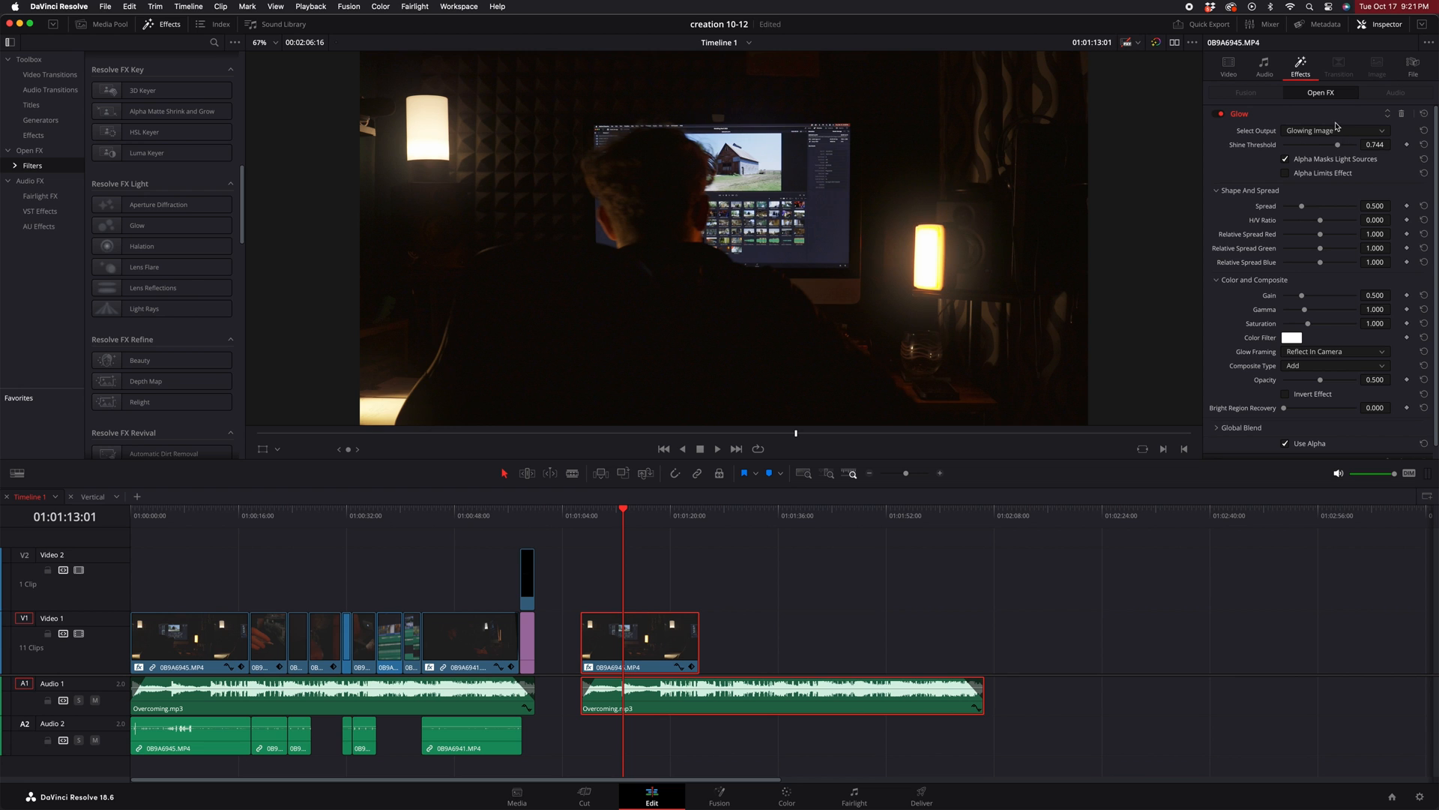
left_click_drag(1341, 143, 1336, 144)
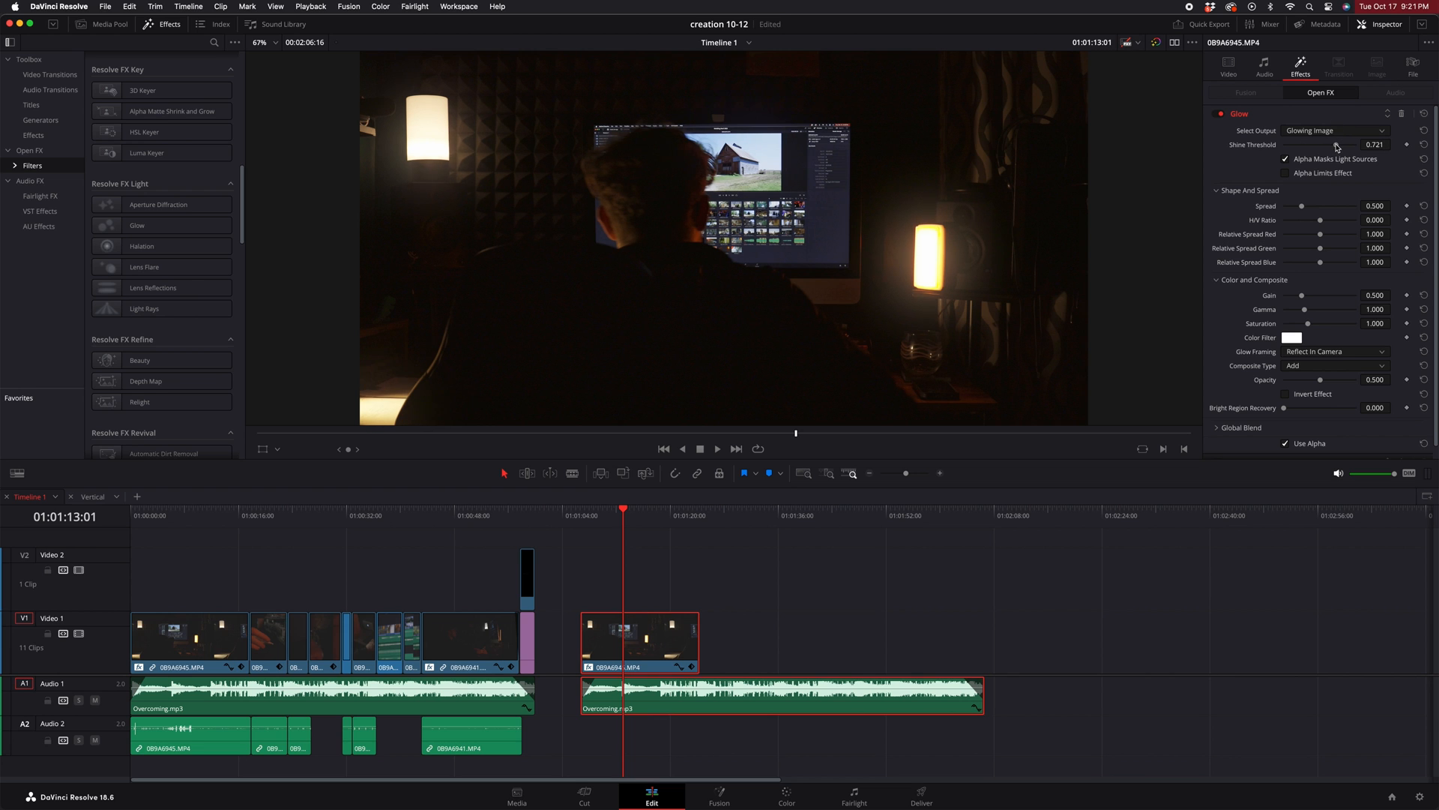
left_click_drag(1340, 145, 1331, 144)
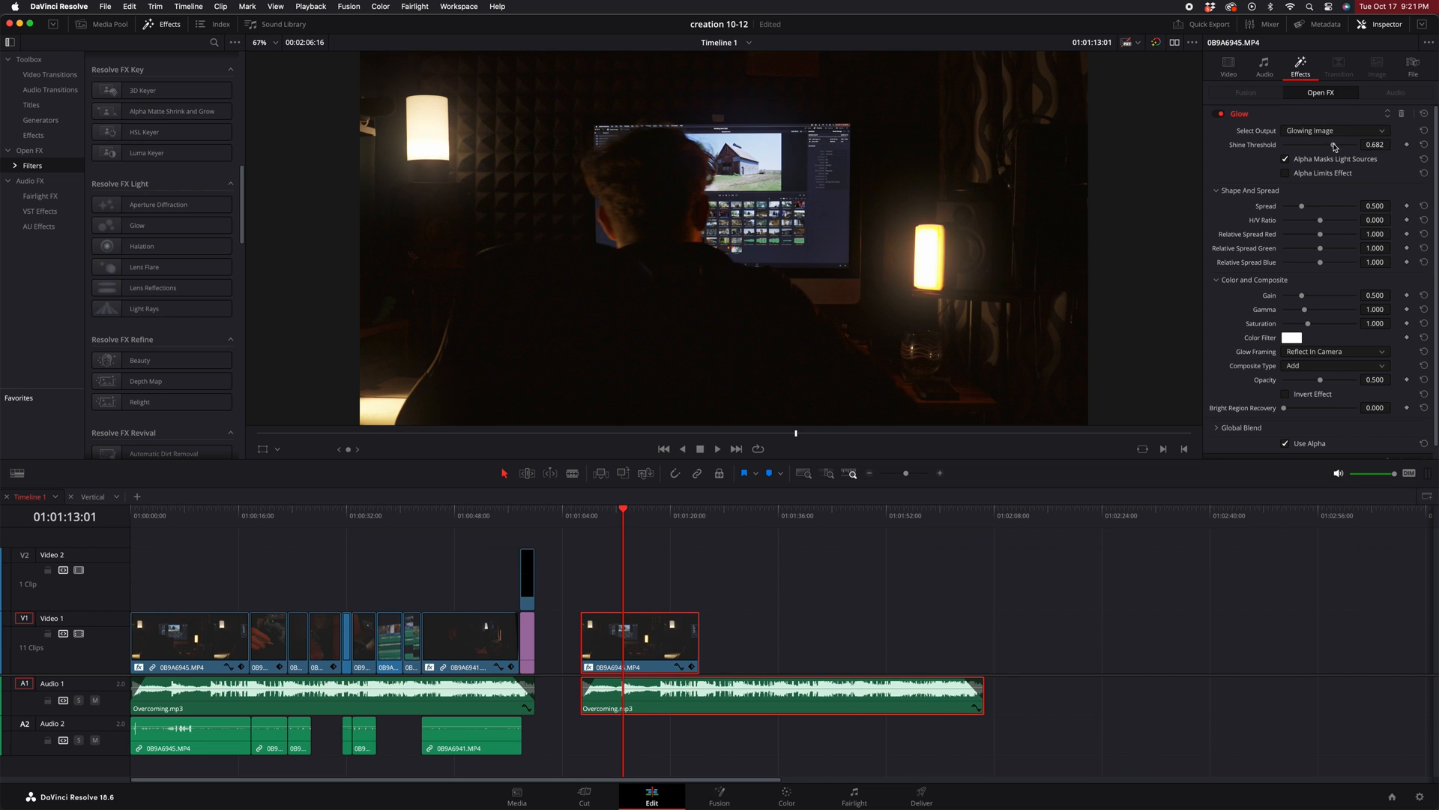
left_click_drag(1333, 144, 1329, 144)
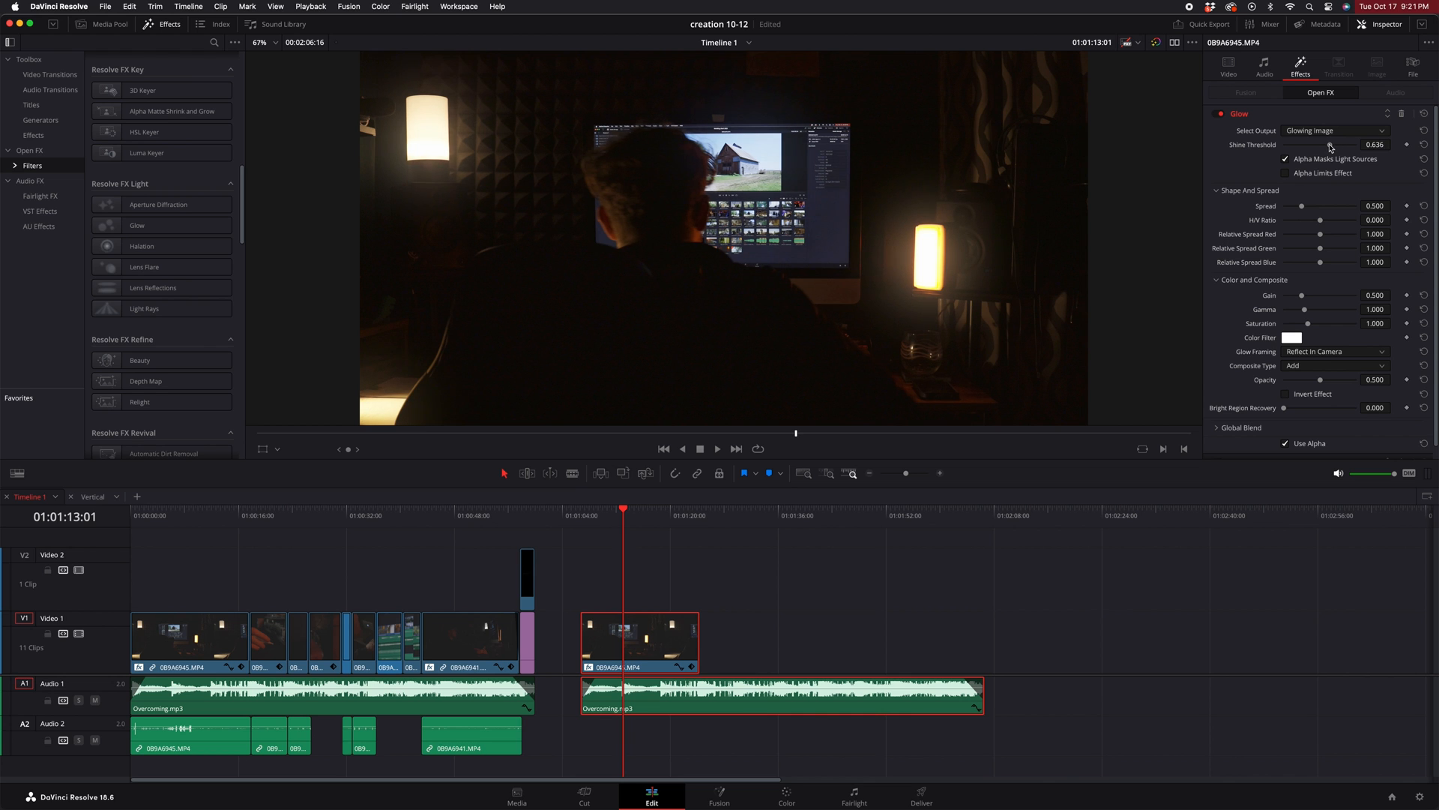
left_click_drag(1328, 144, 1334, 144)
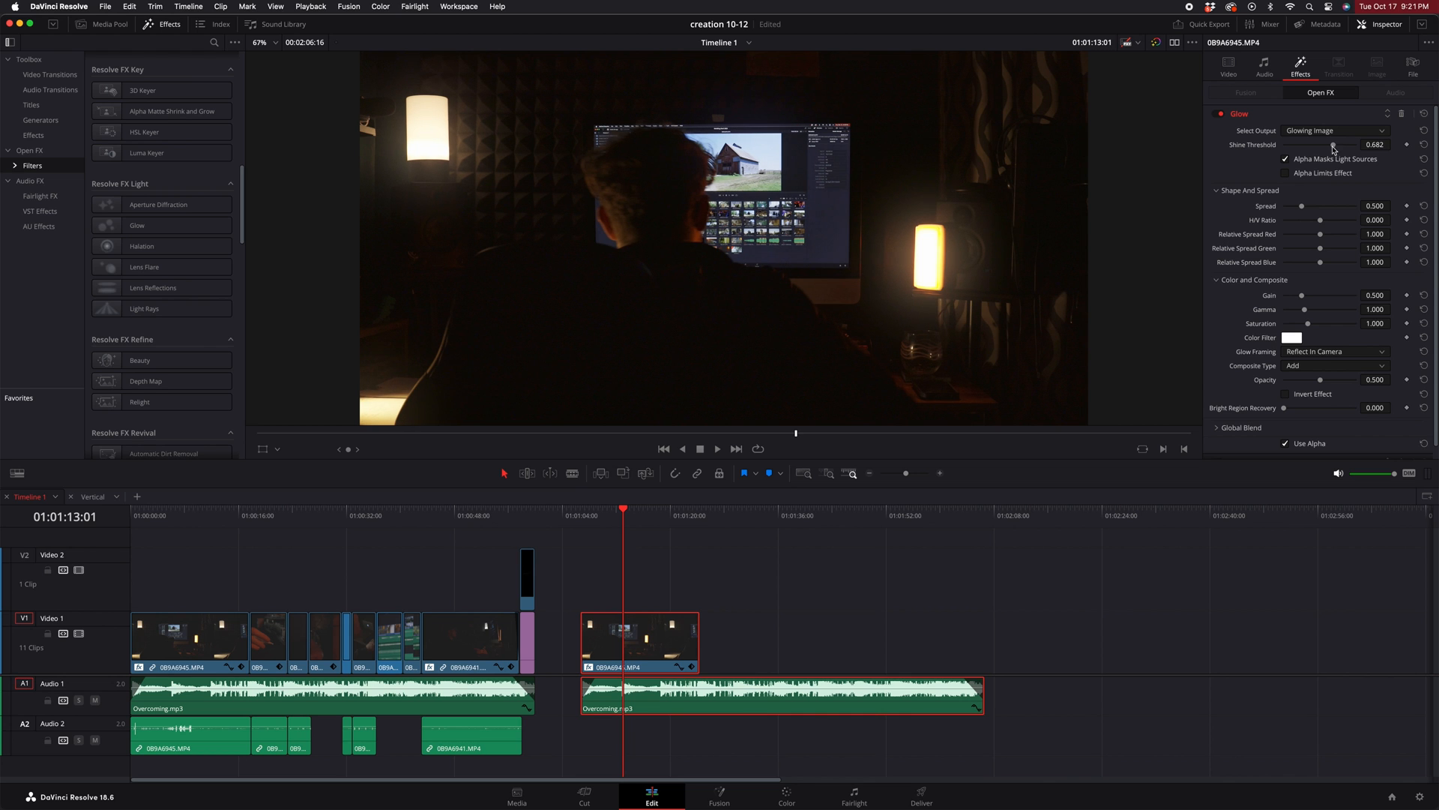
left_click_drag(1331, 144, 1333, 144)
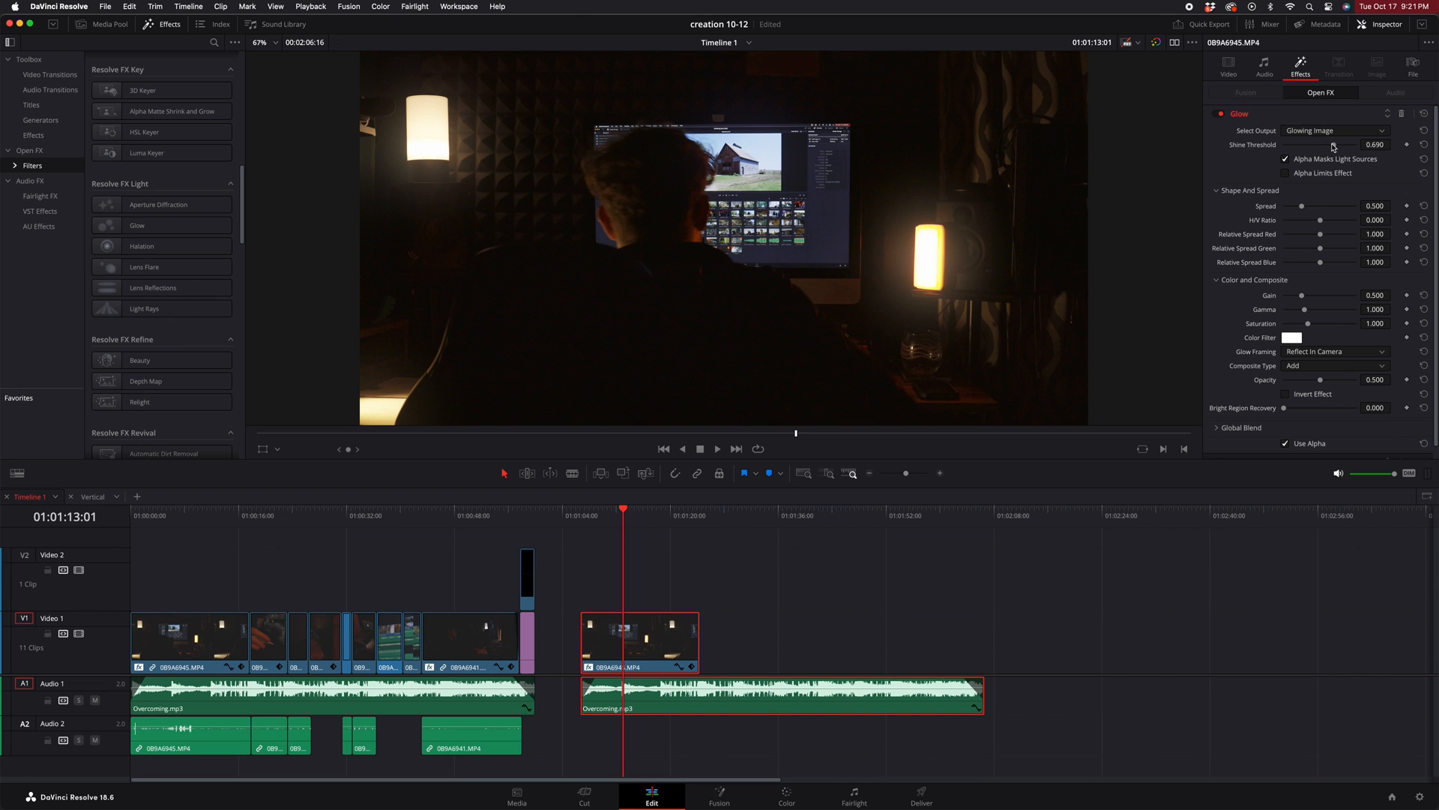
mouse_move(1305, 248)
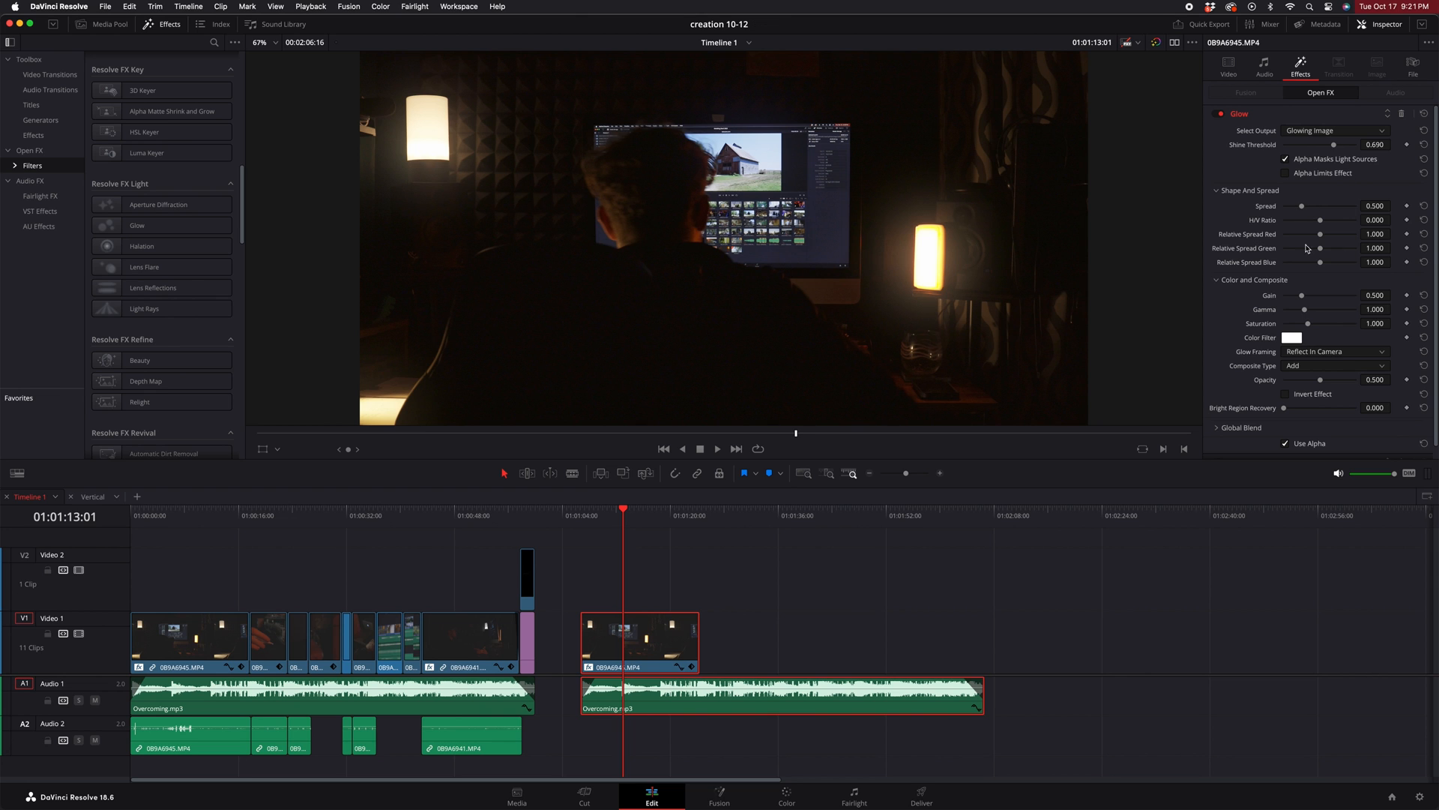
mouse_move(1316, 297)
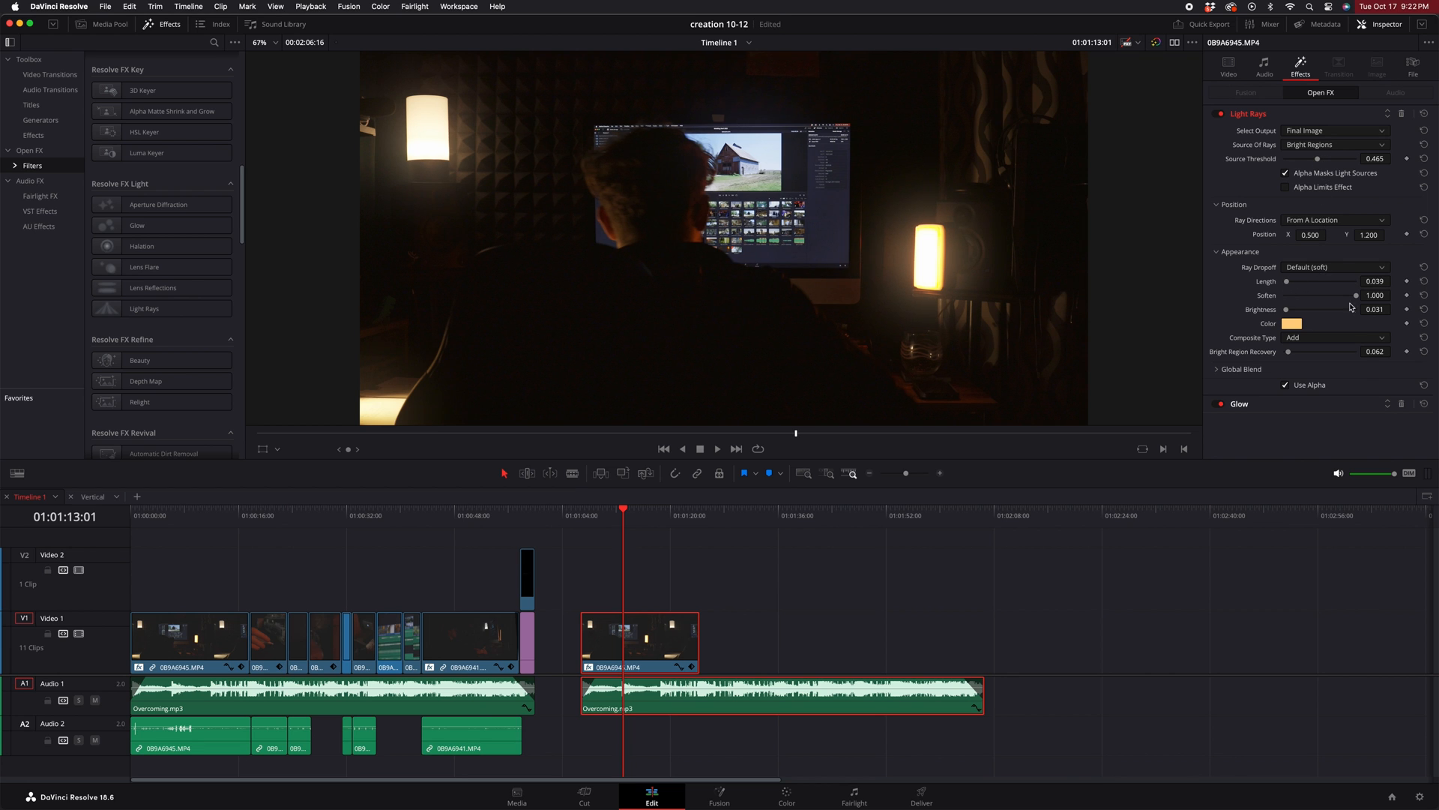
Step: Preview different Light Rays brightness levels, then return brightness to 0.031
left_click_drag(1377, 294, 1354, 294)
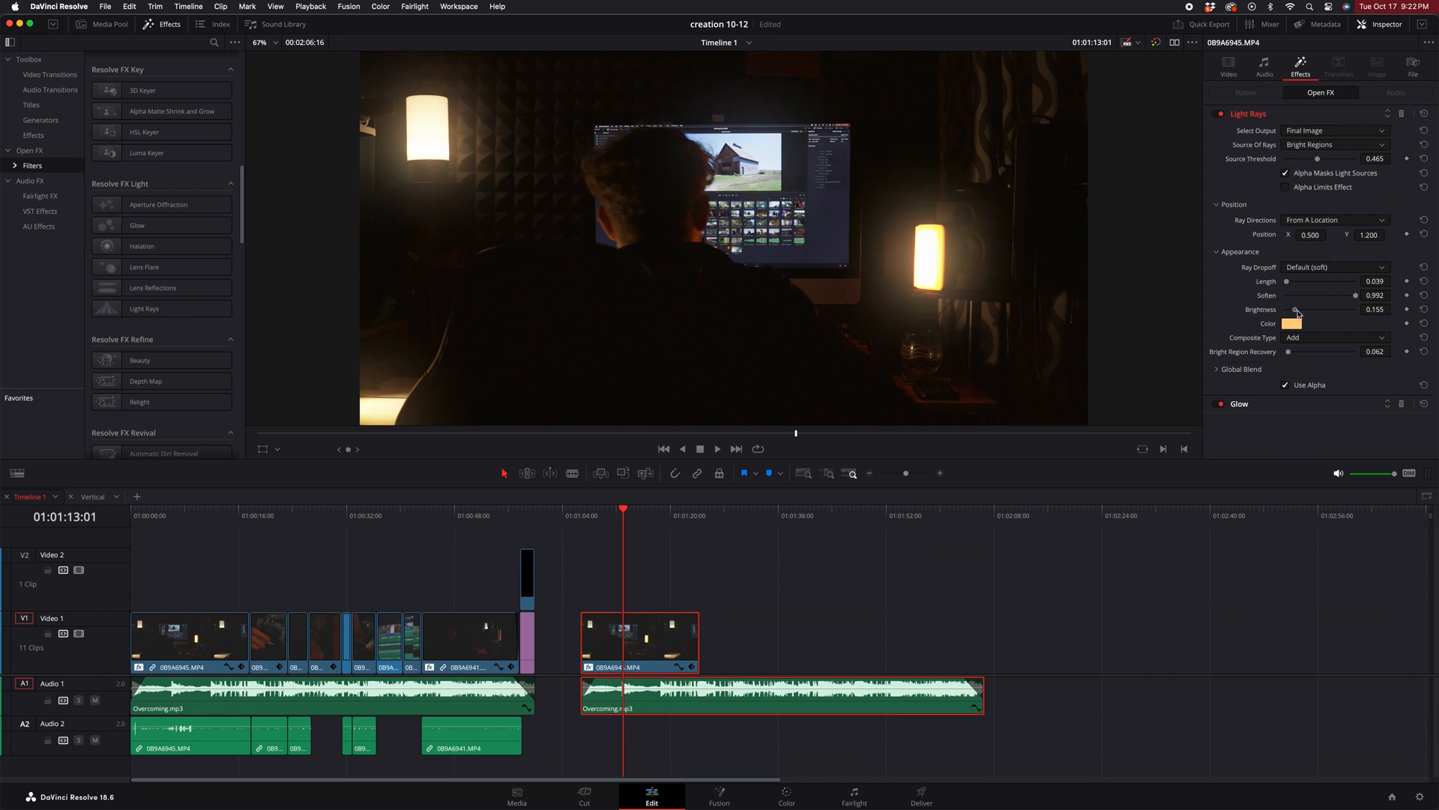
left_click_drag(1295, 309, 1286, 309)
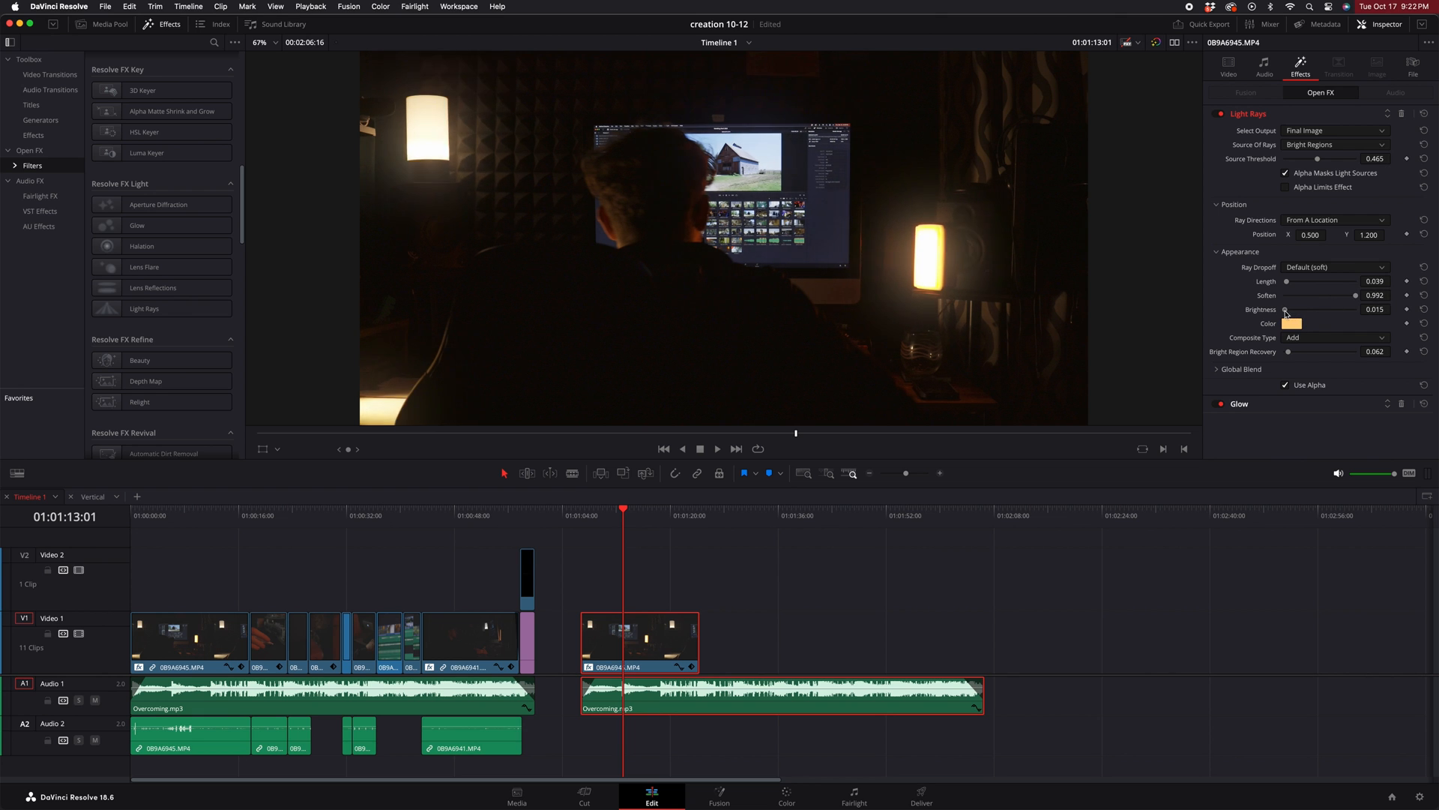
left_click_drag(1285, 309, 1289, 309)
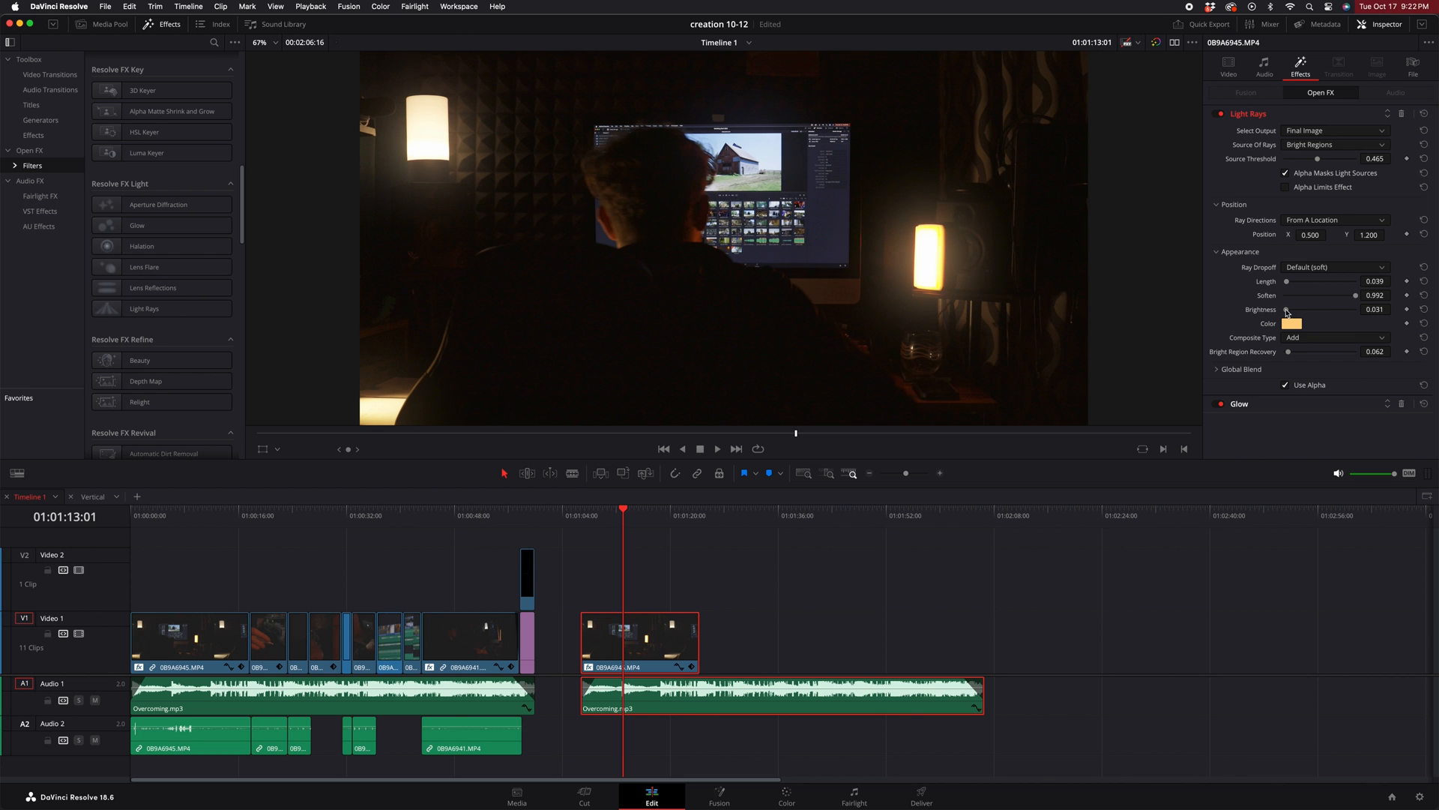
Step: Set Light Rays Soften to 0.953 and keep Ray Dropoff on Default (soft)
left_click_drag(1357, 295, 1349, 295)
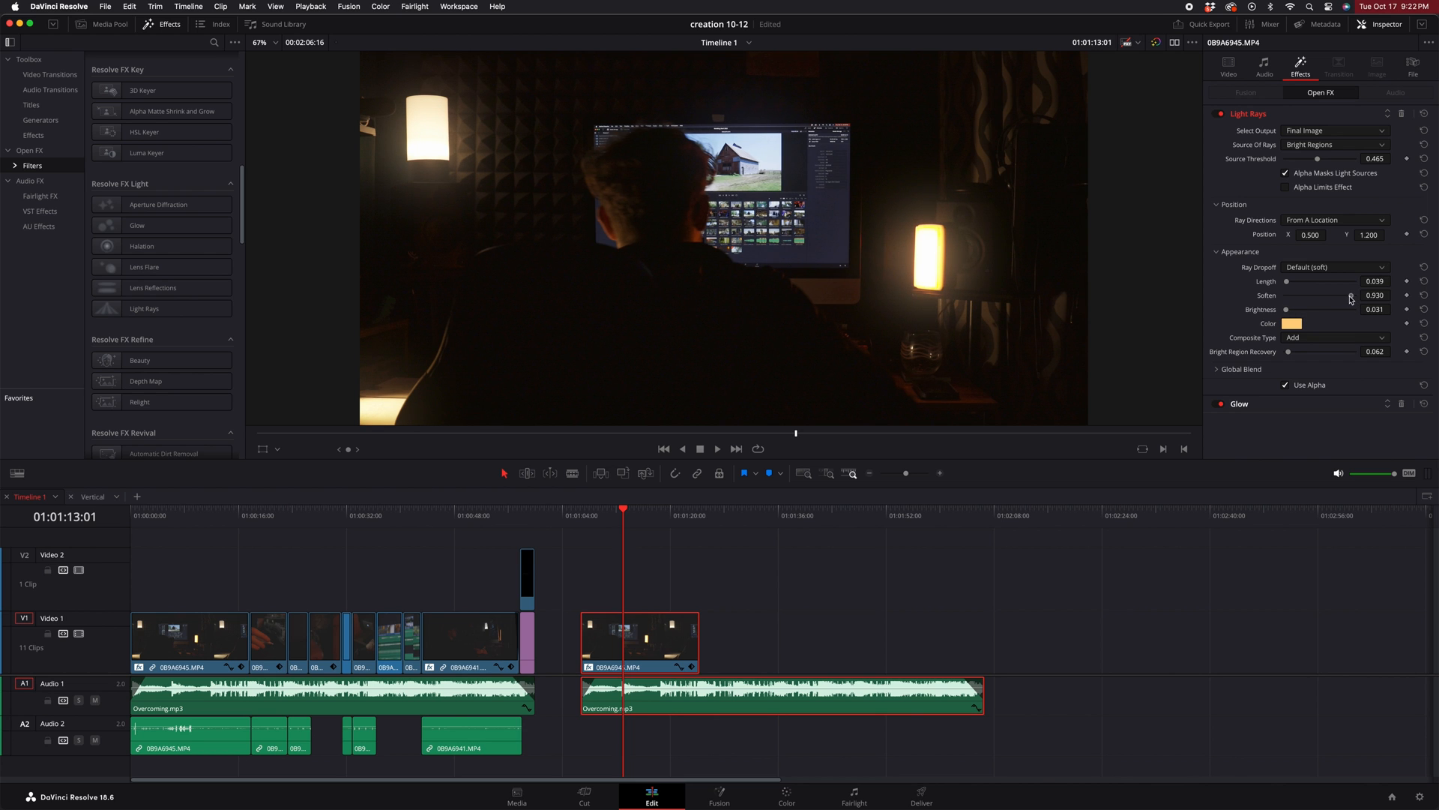
left_click_drag(1336, 295, 1352, 294)
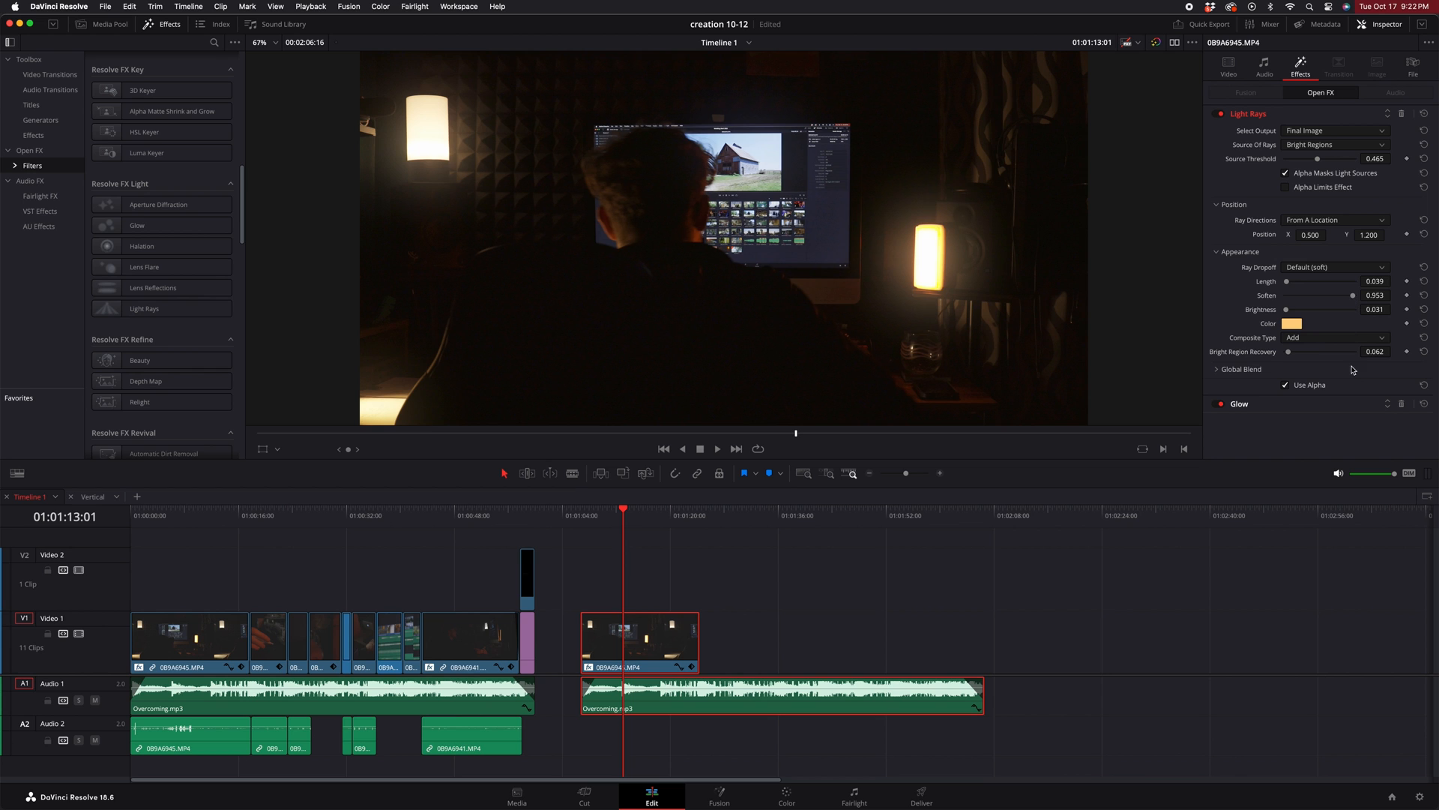
left_click(1335, 267)
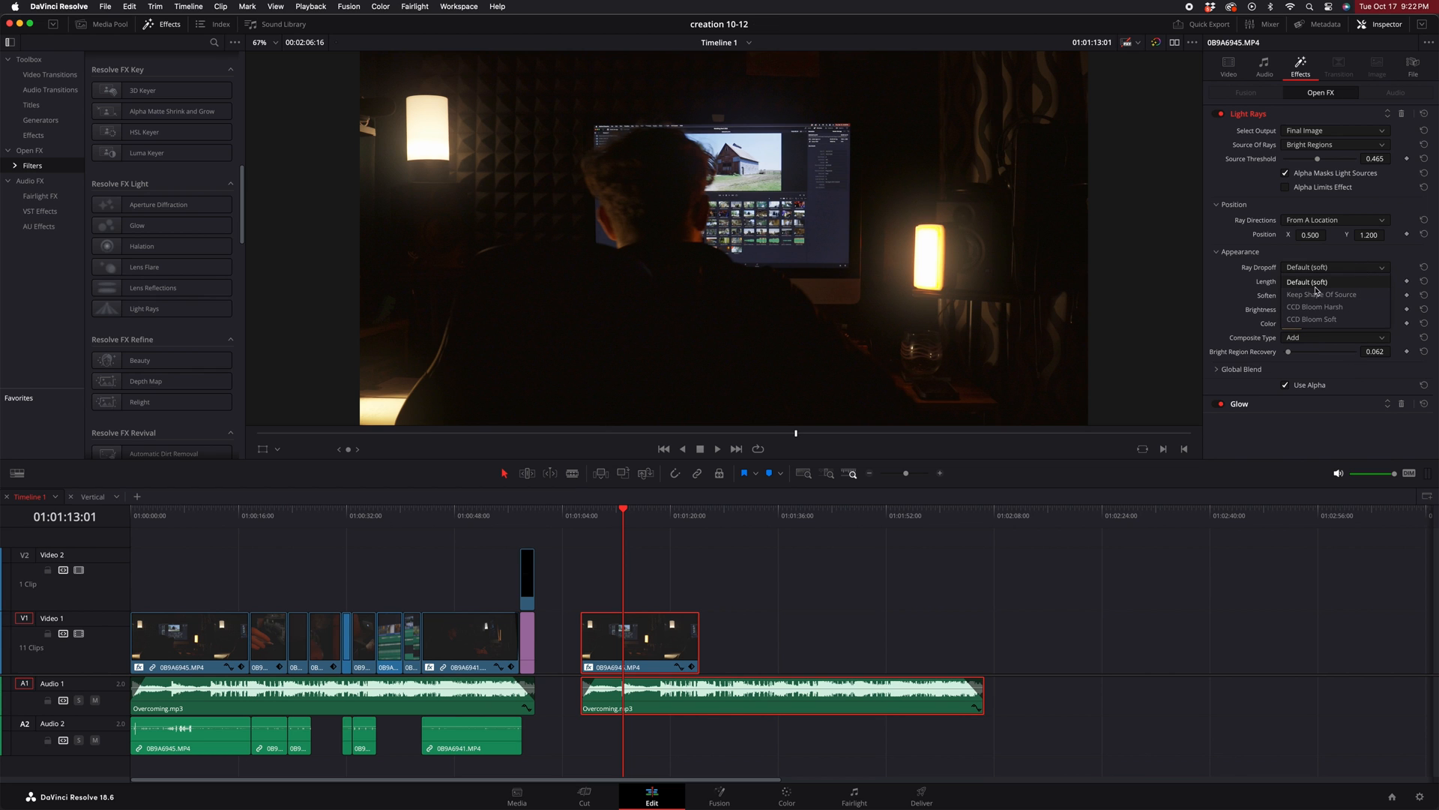
left_click(1335, 281)
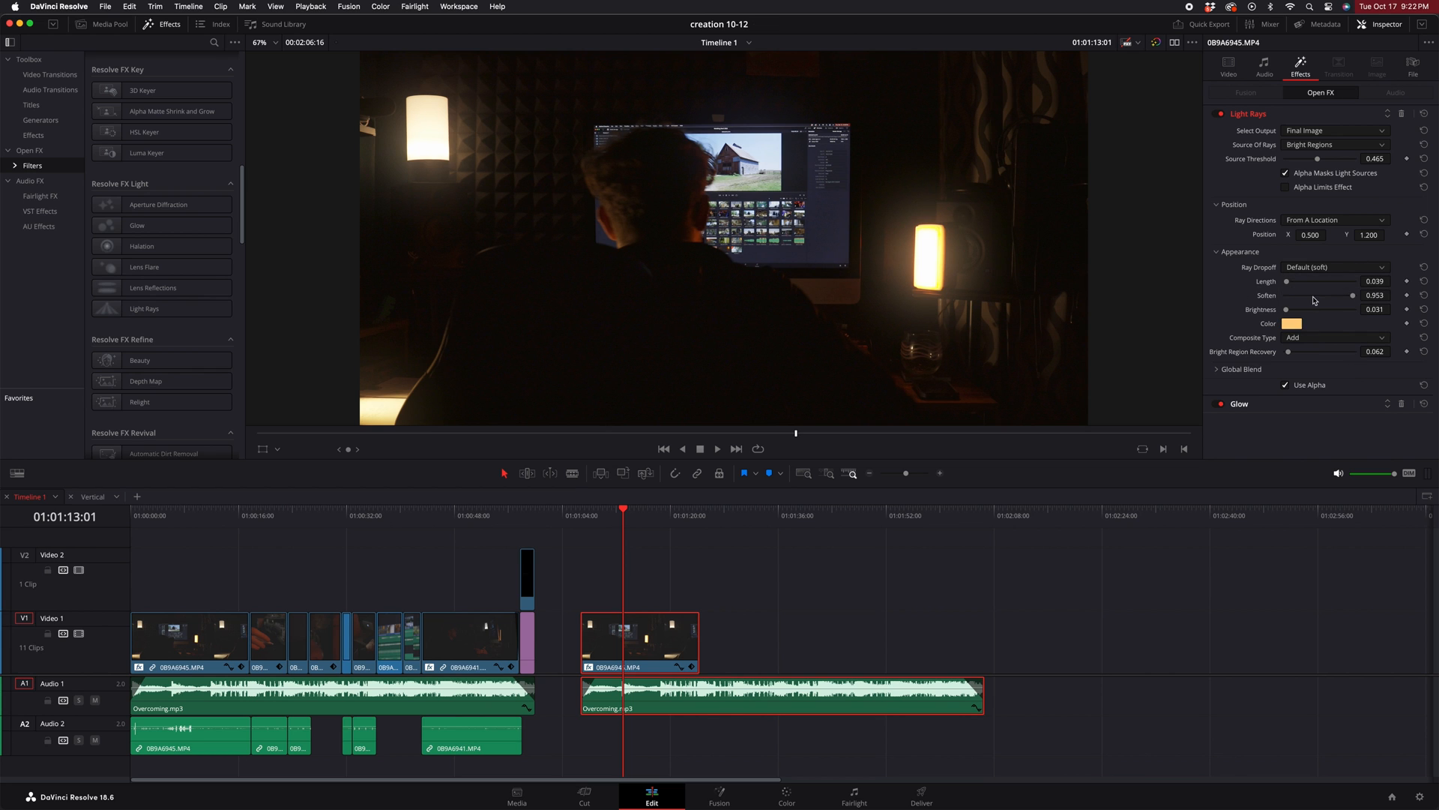
mouse_move(1332, 267)
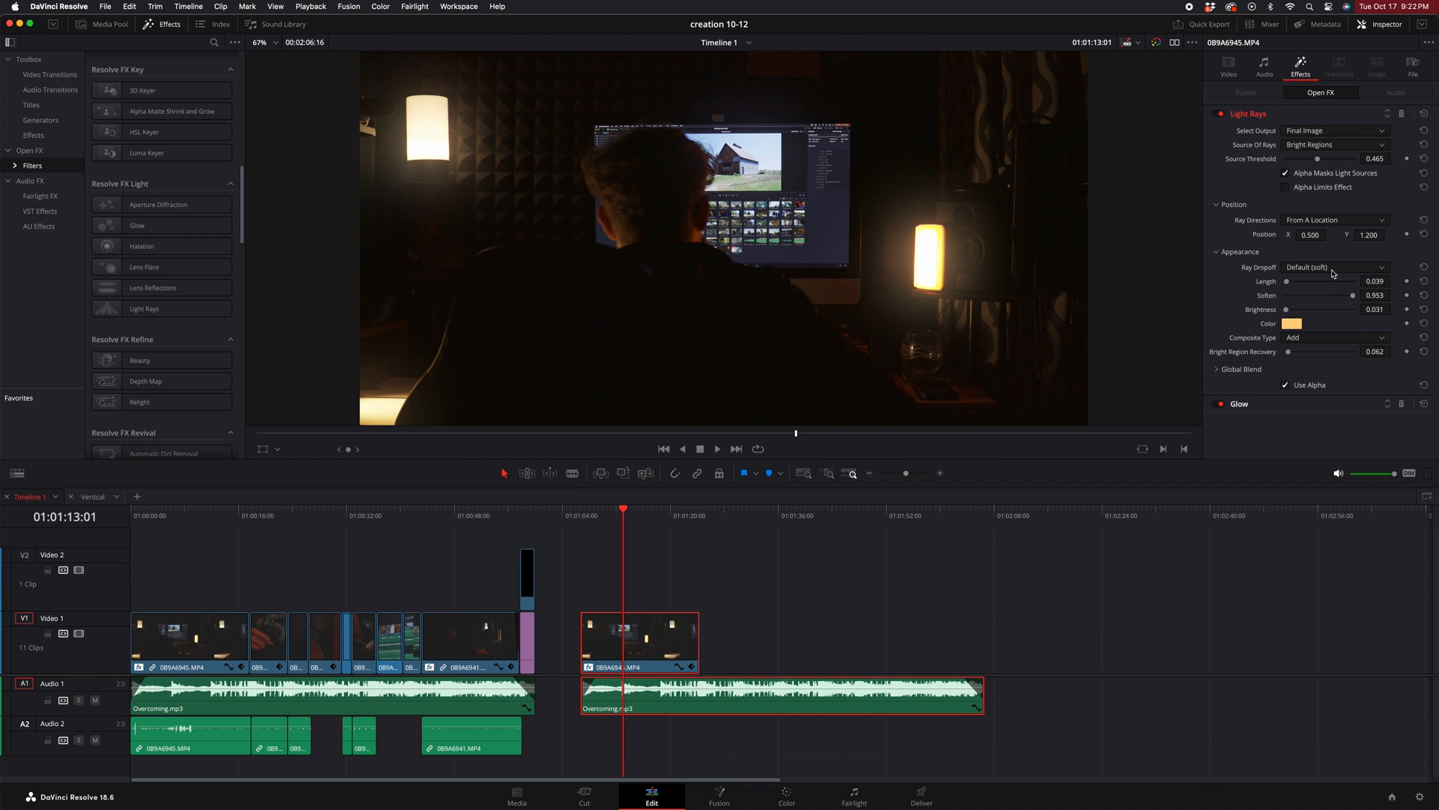